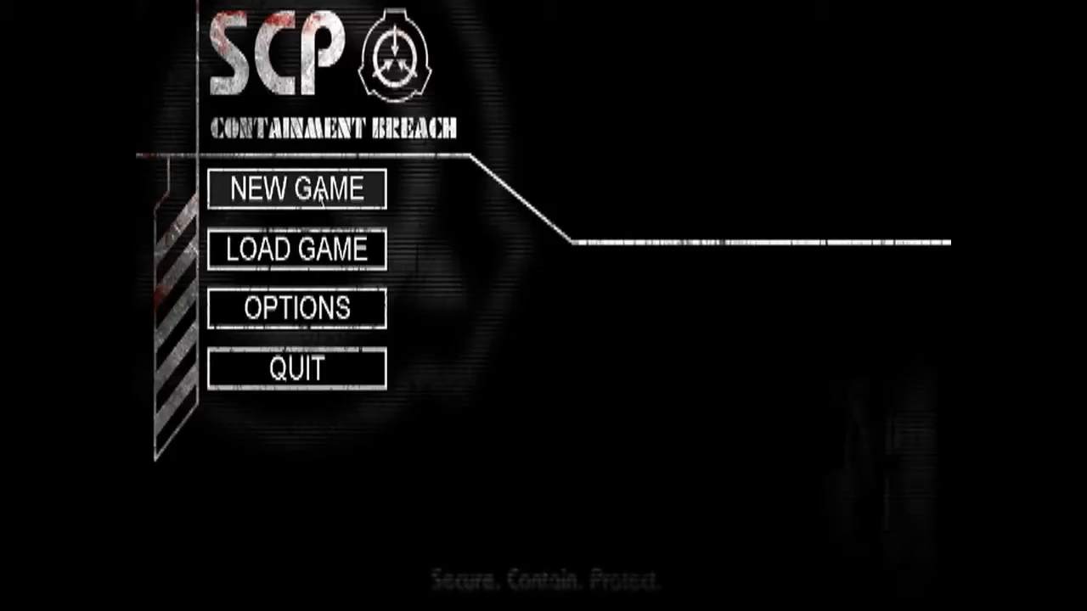
Start a new game and enter a save name, keeping the map seed
click(296, 188)
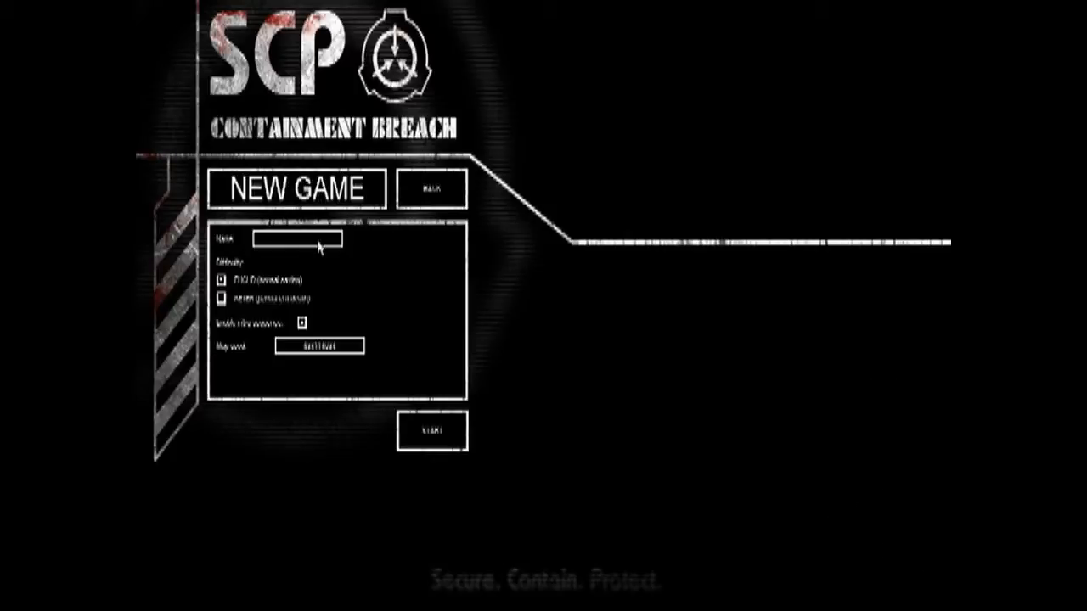
click(296, 240)
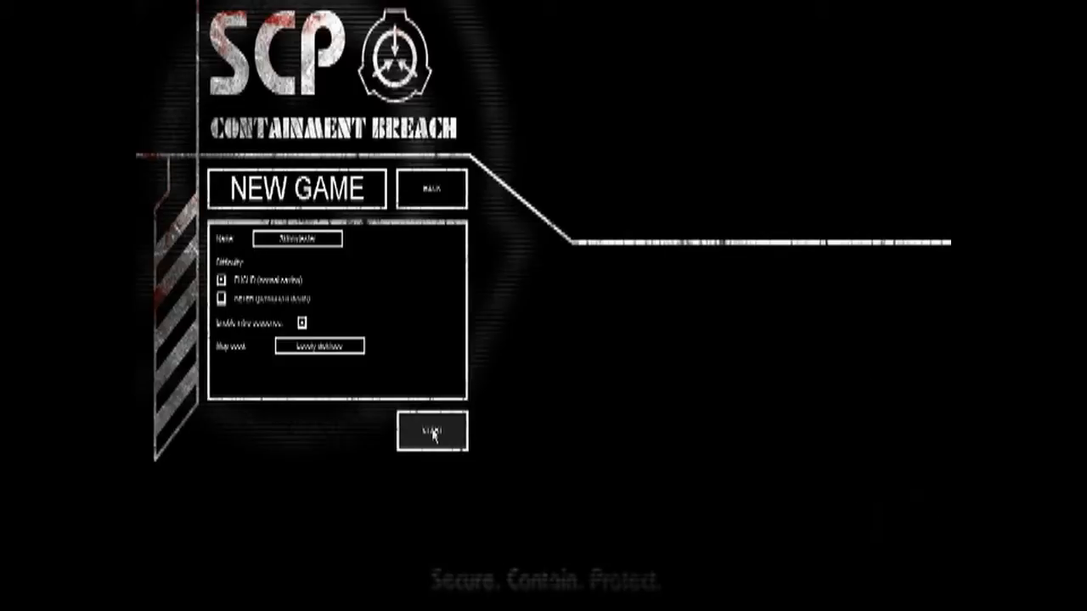
Start the new run and walk through the opening corridors to the observation room
click(431, 431)
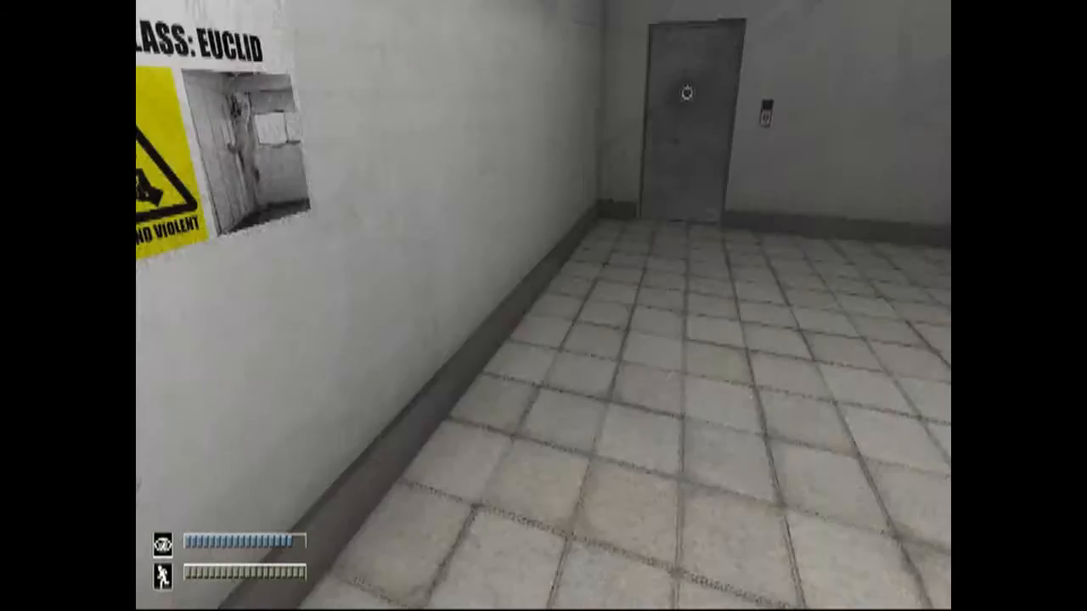
mouse_move(543, 306)
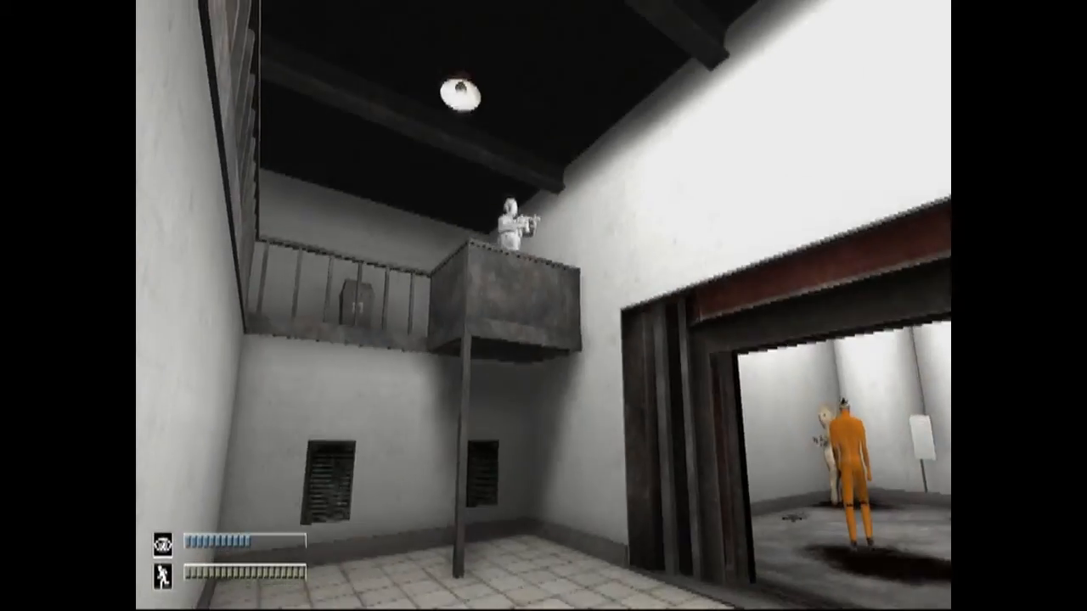
mouse_move(543, 306)
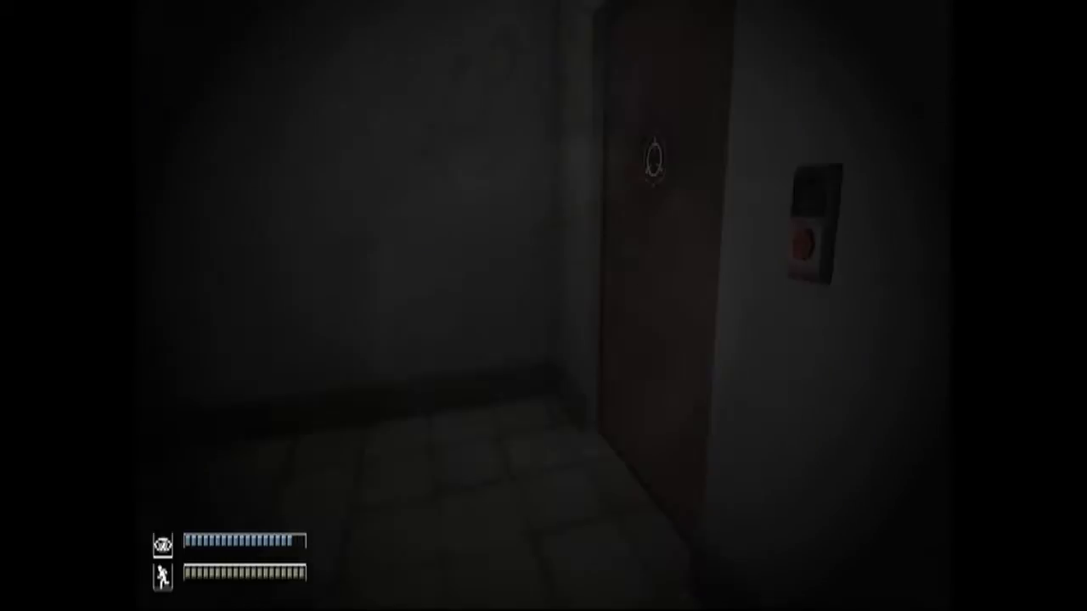
mouse_move(543, 305)
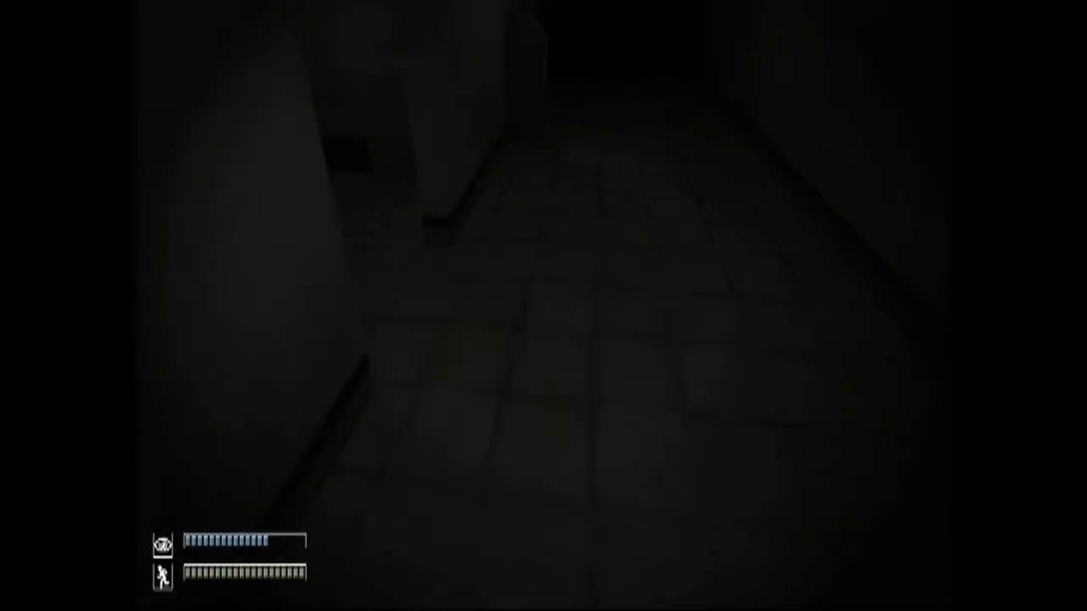
mouse_move(544, 305)
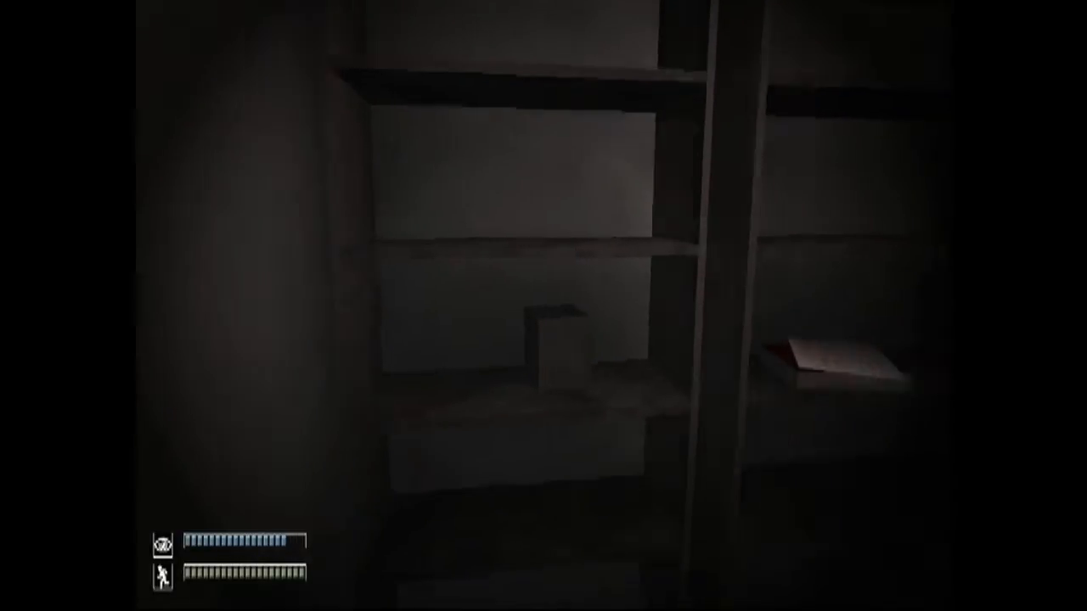
mouse_move(543, 305)
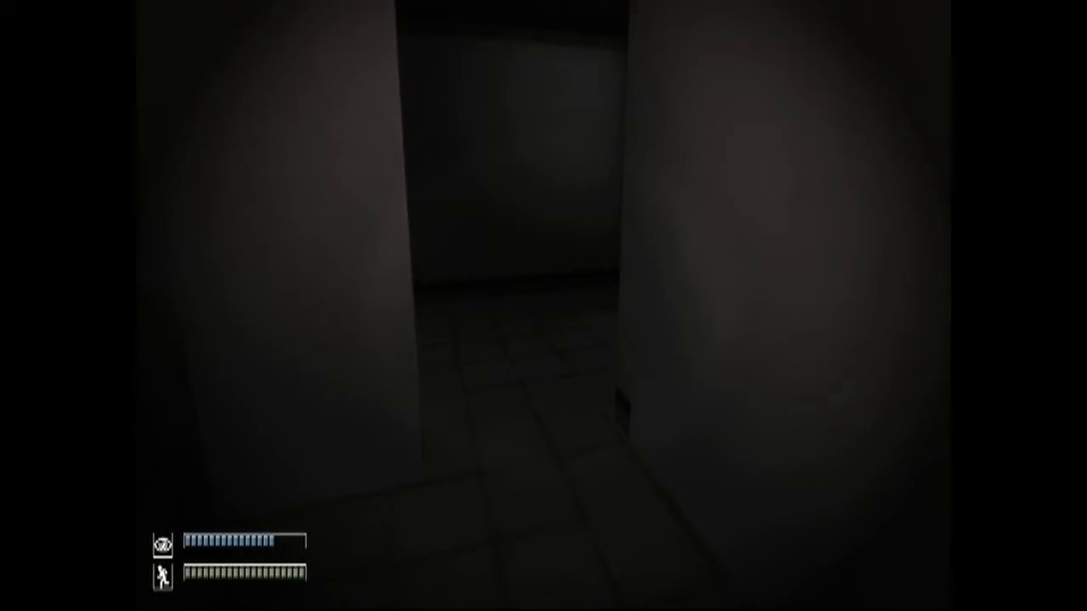
Open the inventory and examine the collected document
key(tab)
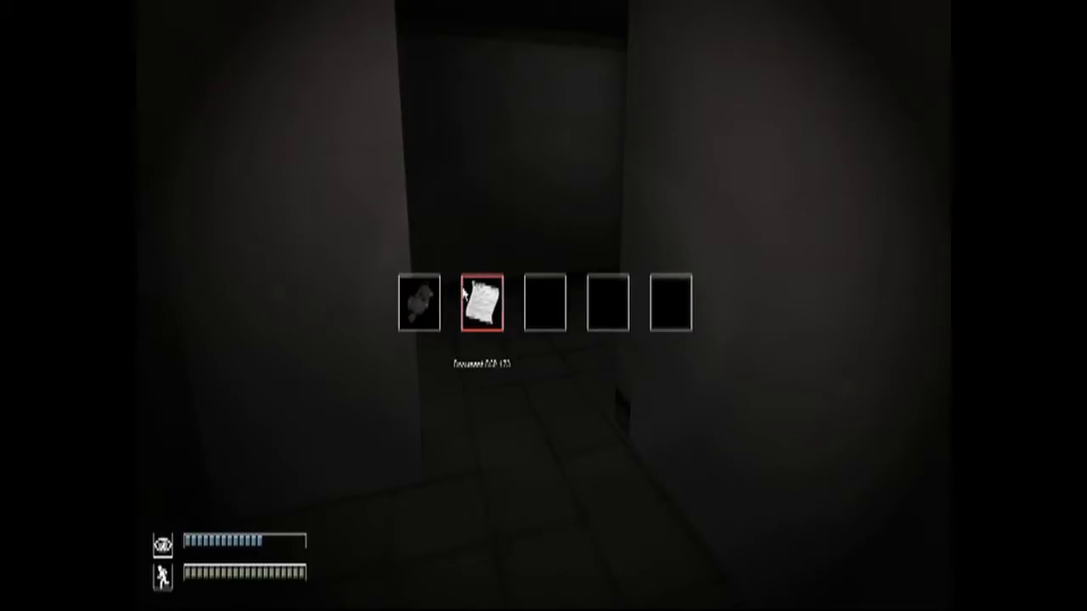
click(479, 303)
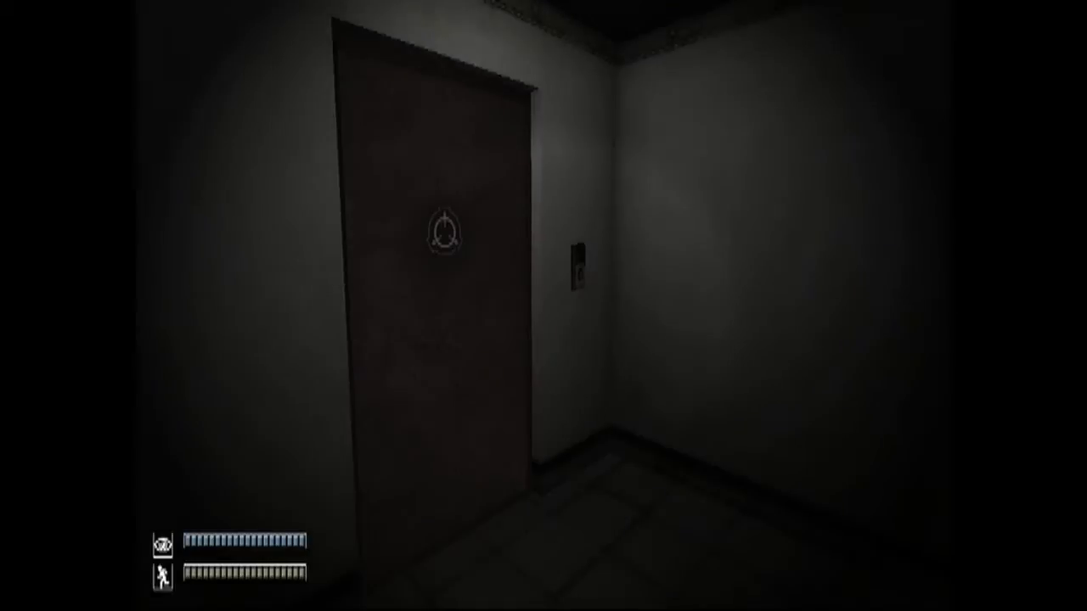
Close the inventory and walk through the dark office to the barred railing
key(tab)
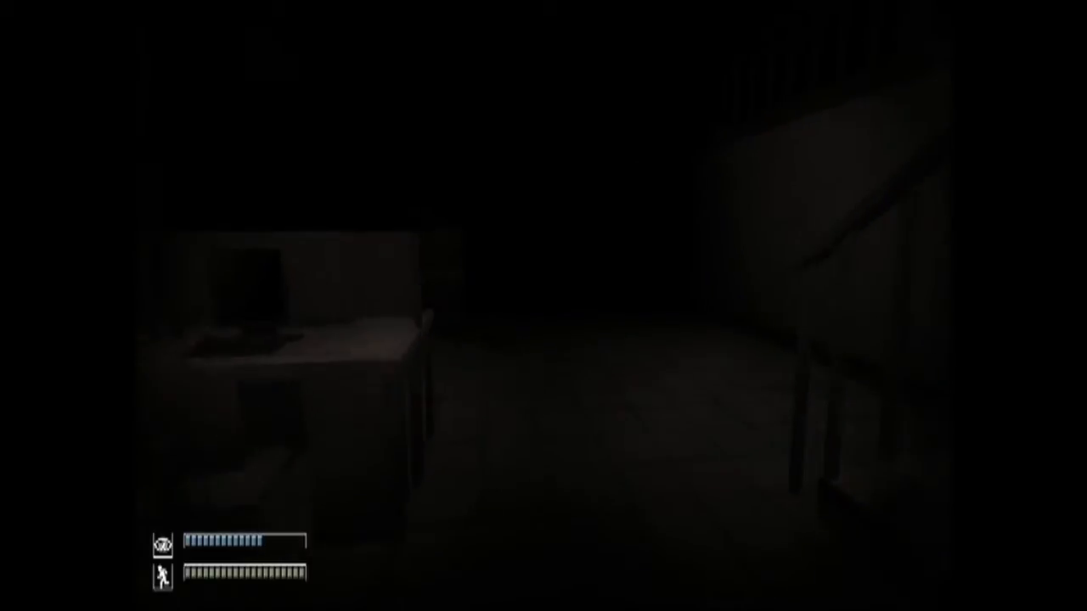
mouse_move(543, 306)
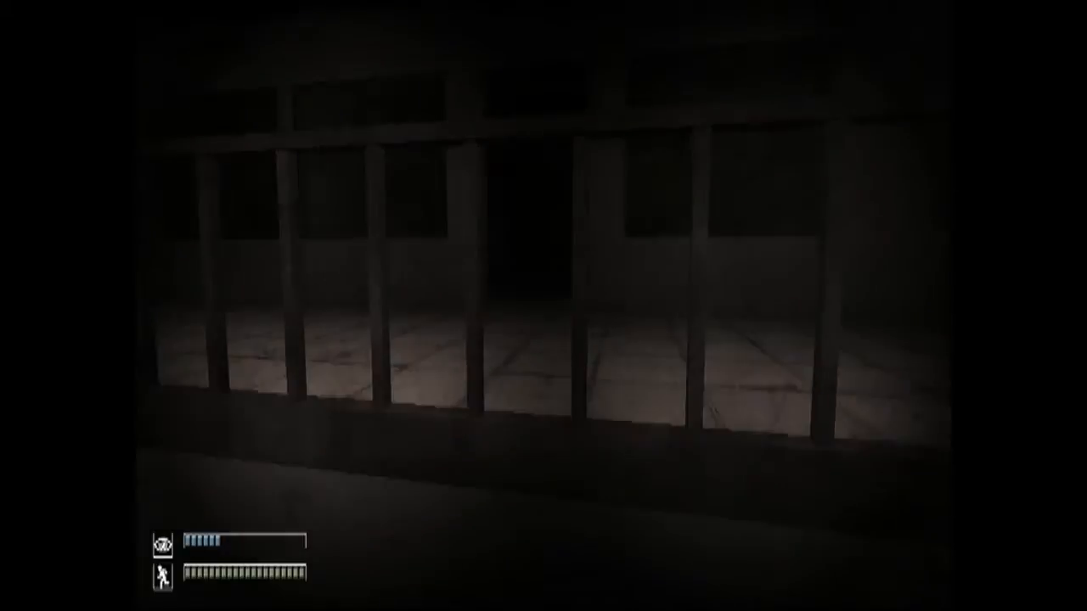
mouse_move(339, 305)
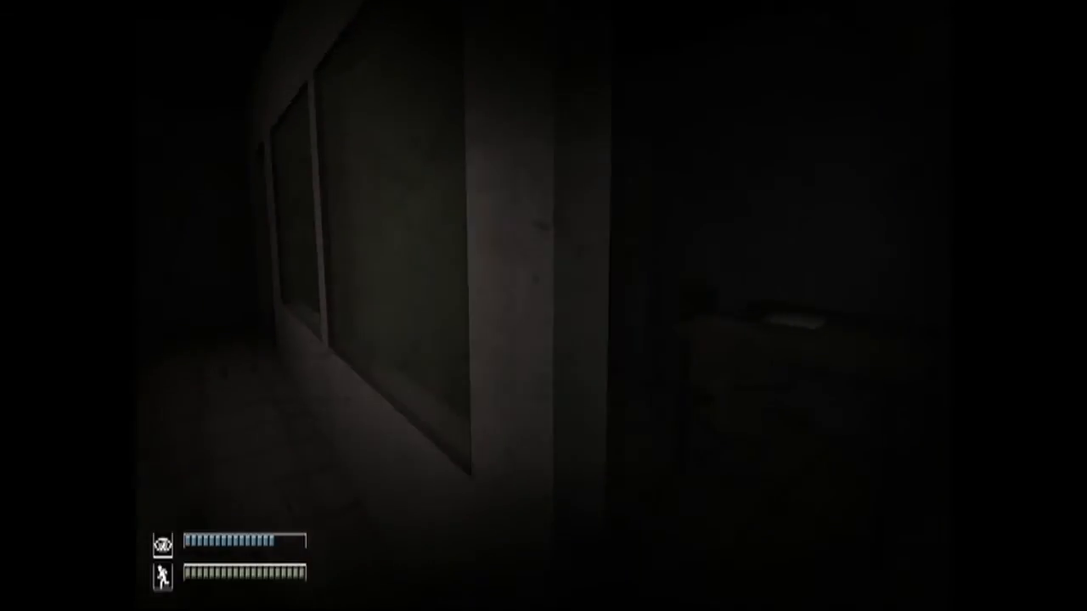
mouse_move(543, 306)
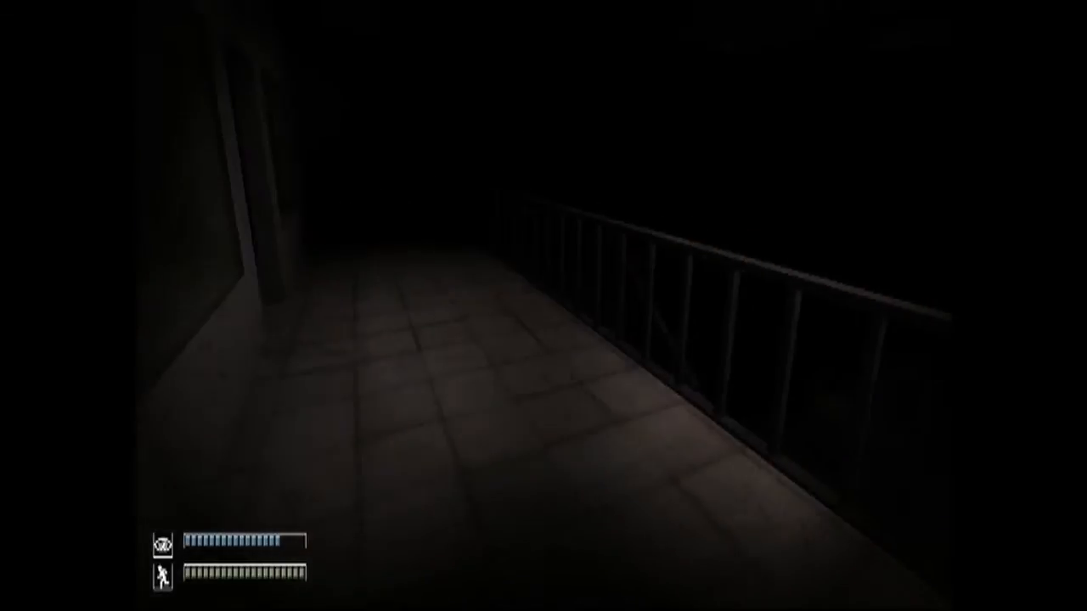
Walk through the dark rooms onto the railed walkway toward the stairs
key(w)
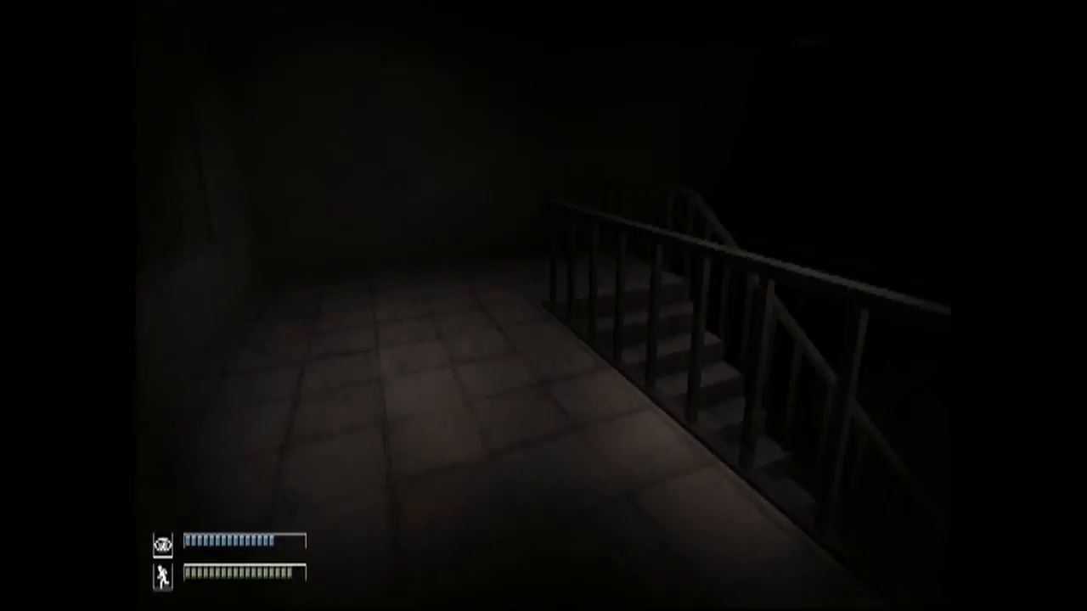
mouse_move(543, 306)
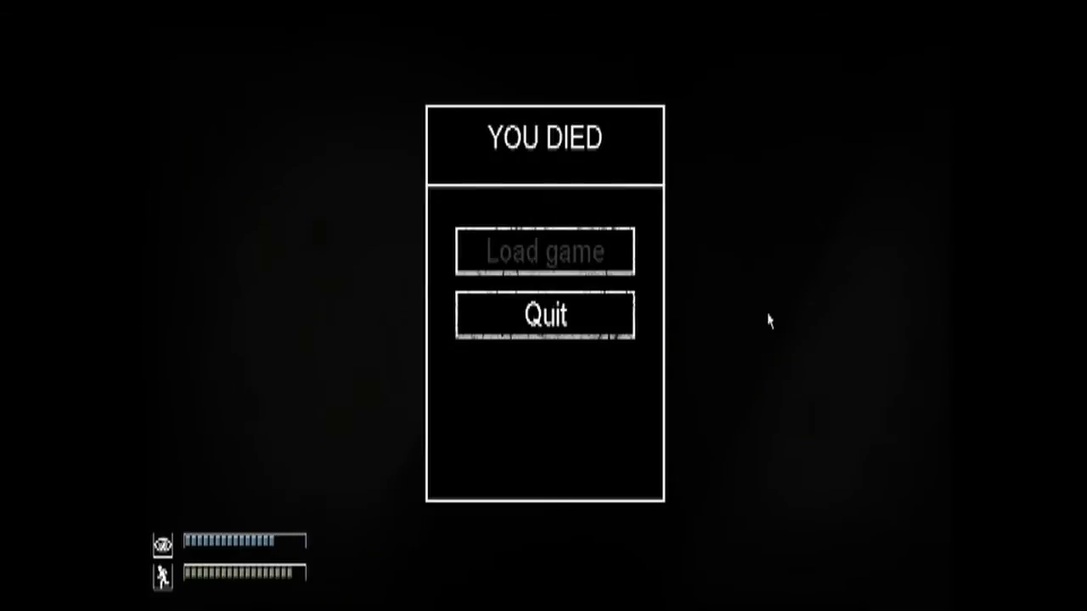
mouse_move(561, 322)
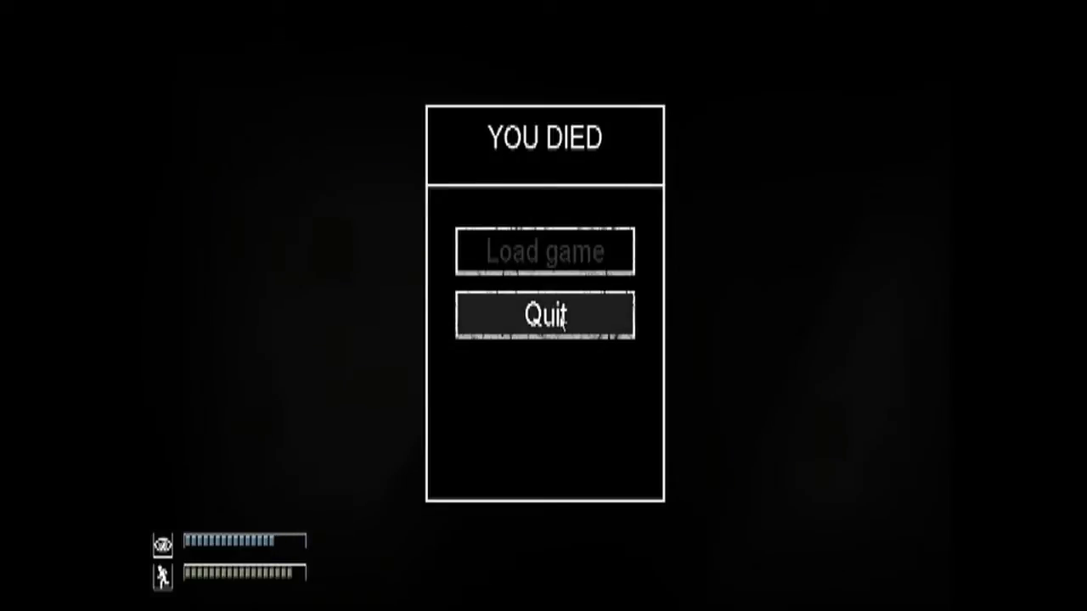
Quit from the YOU DIED screen back to the title menu
click(545, 315)
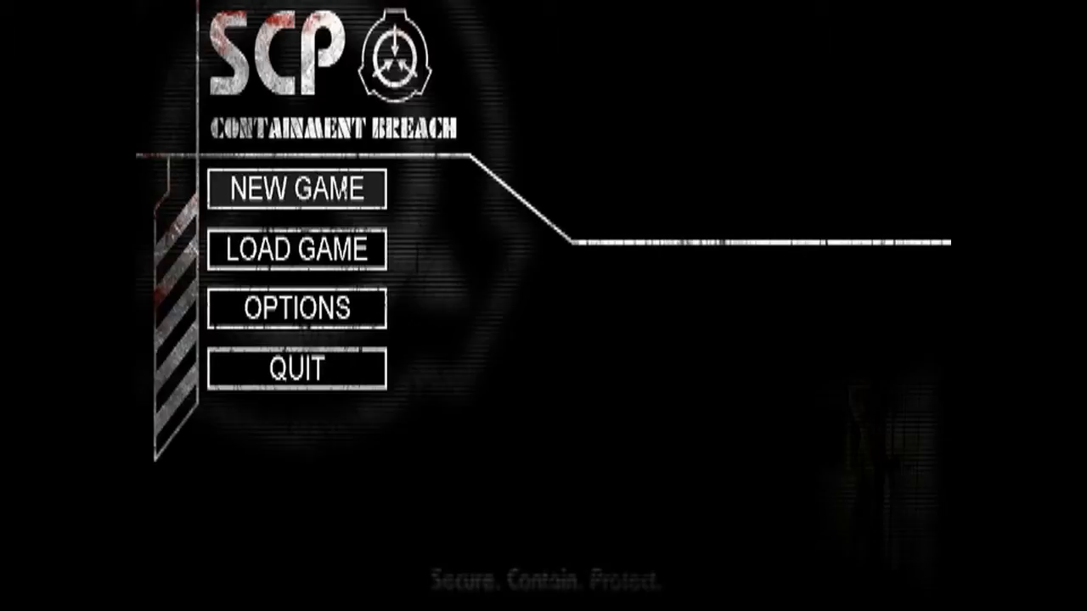
Load a saved game from the LOAD GAME list
click(295, 188)
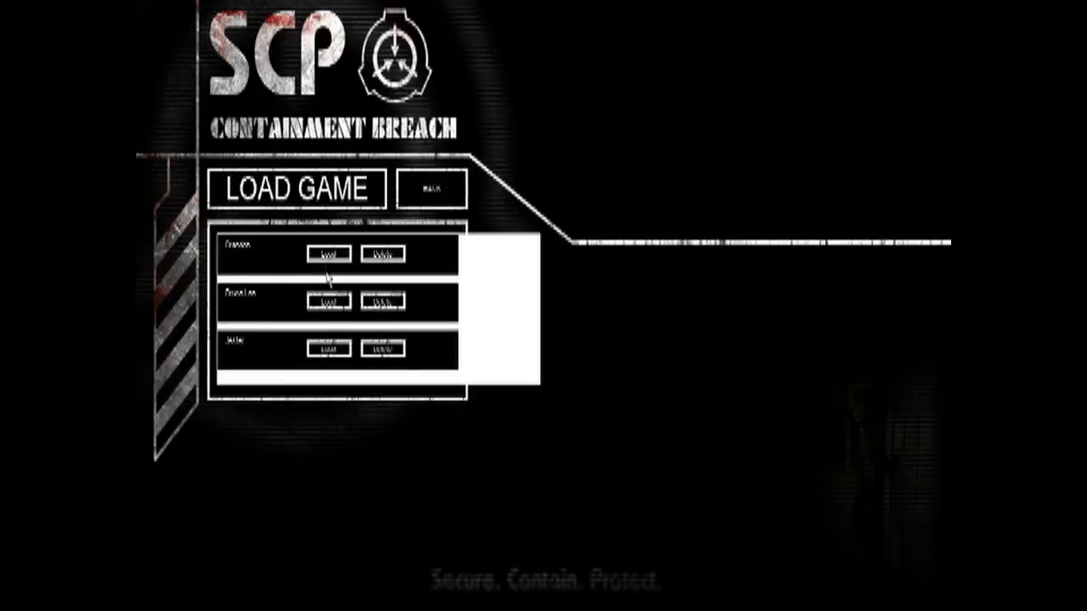
click(328, 253)
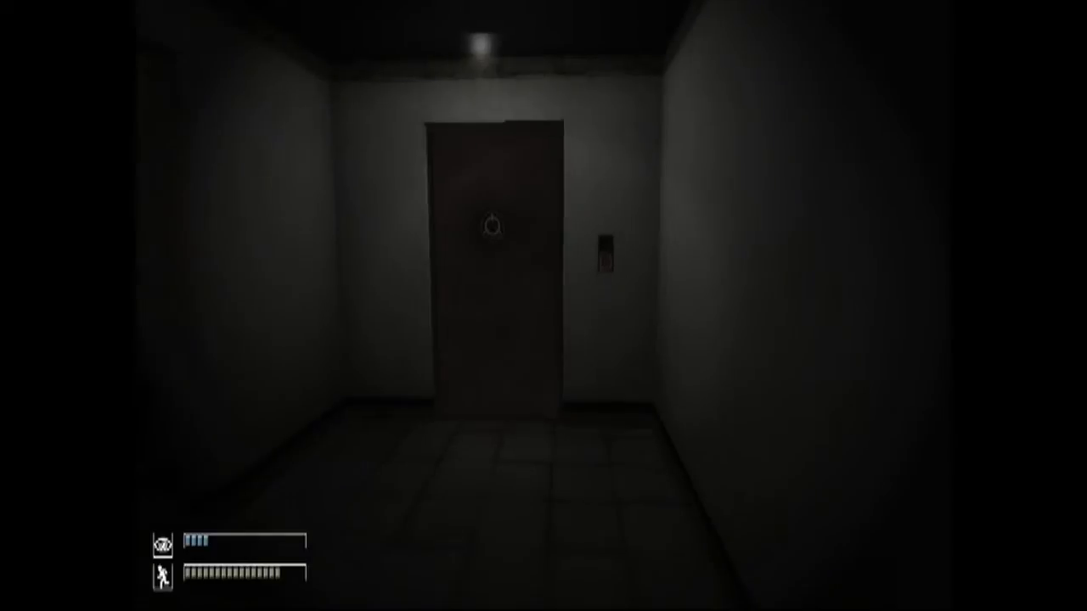
Walk through the office and stall room to the windowed corridor
key(w)
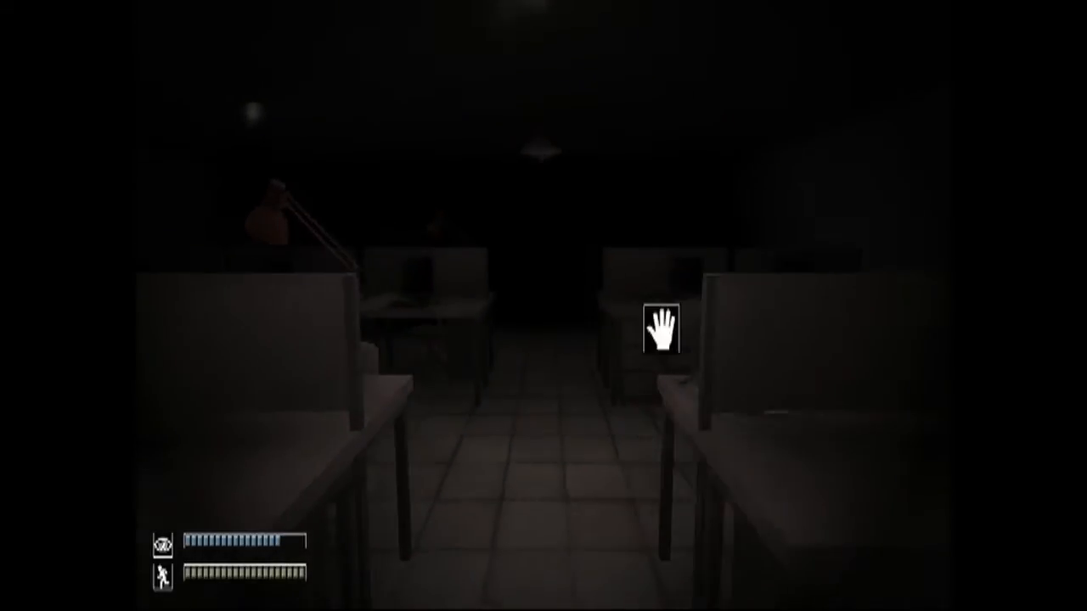
mouse_move(543, 306)
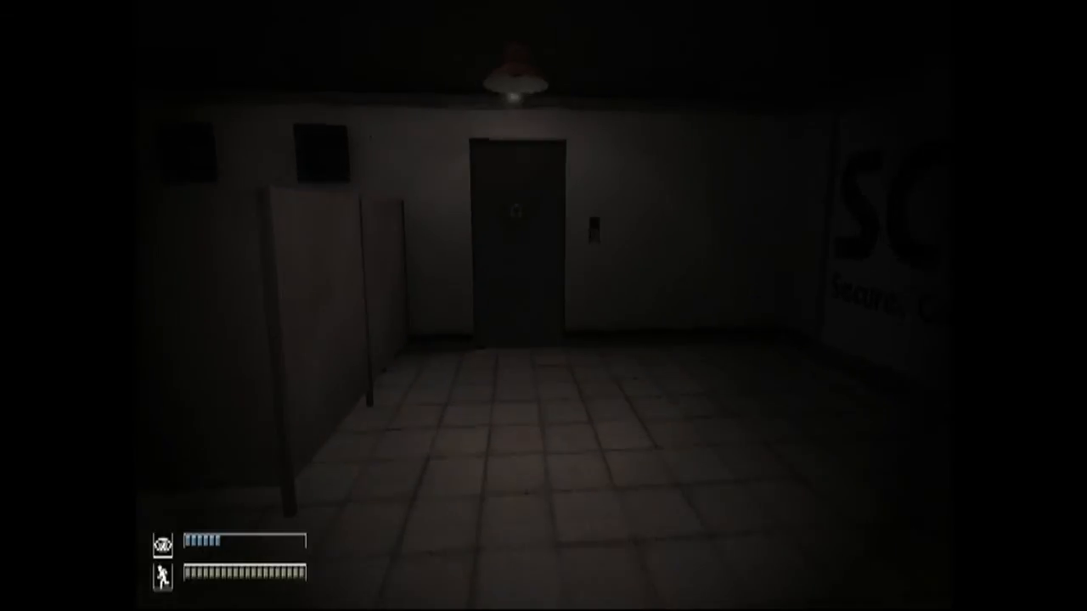
key(w)
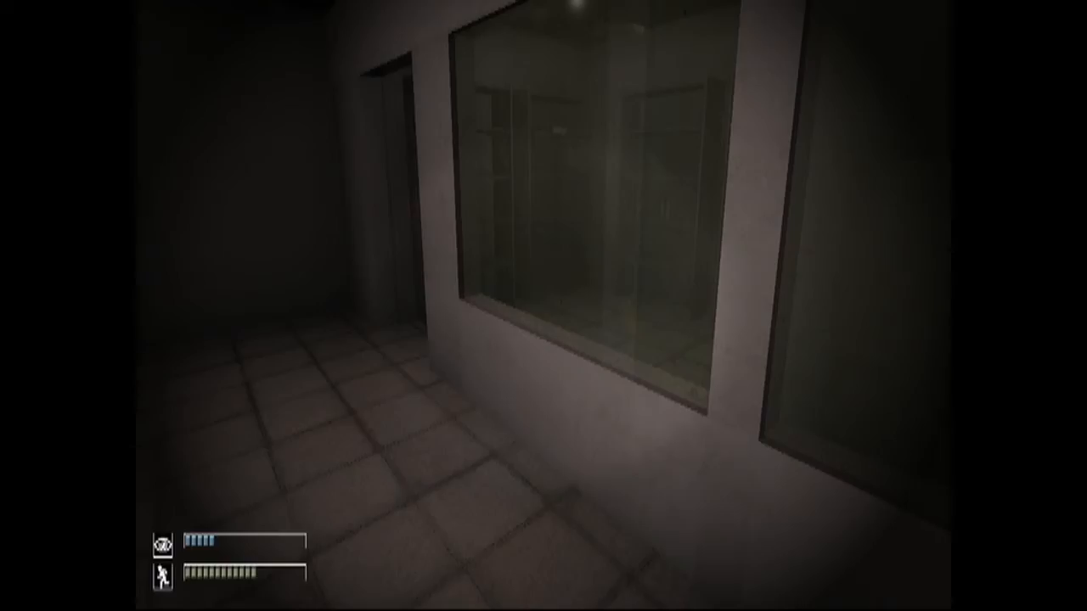
mouse_move(544, 305)
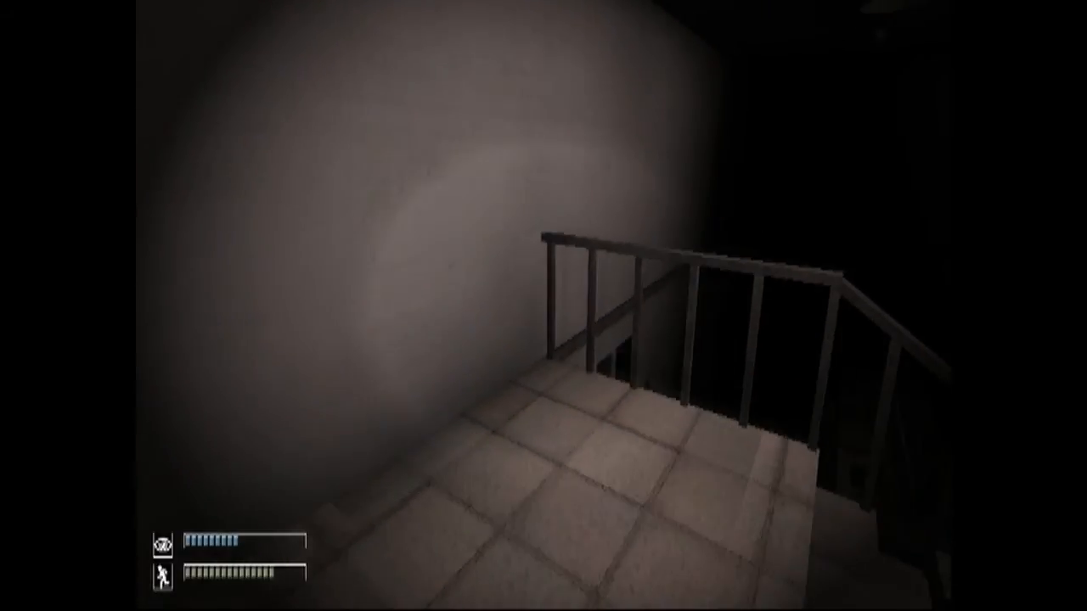
mouse_move(544, 306)
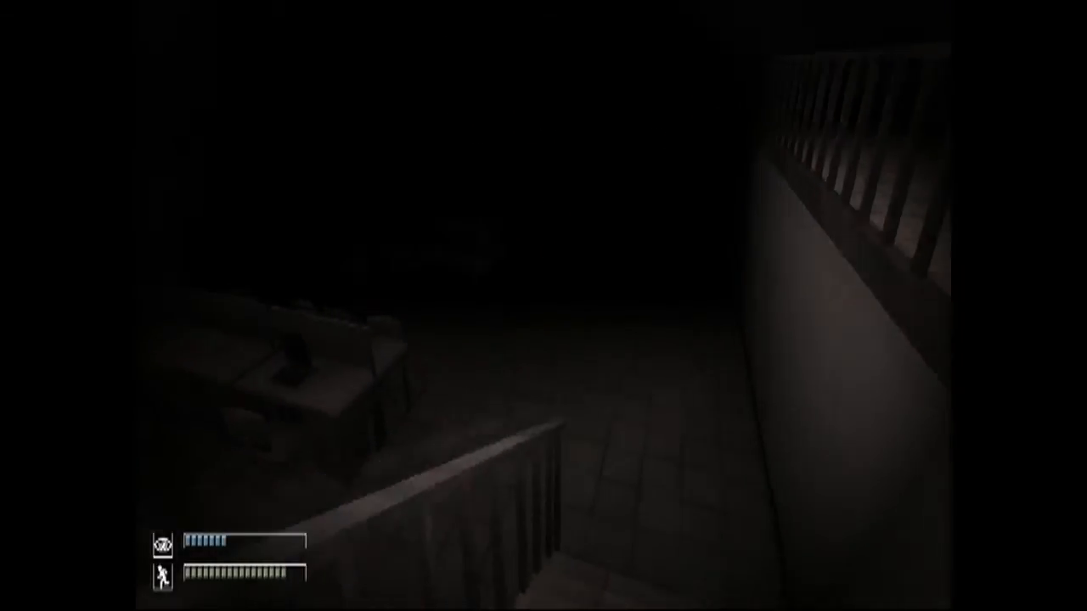
mouse_move(543, 306)
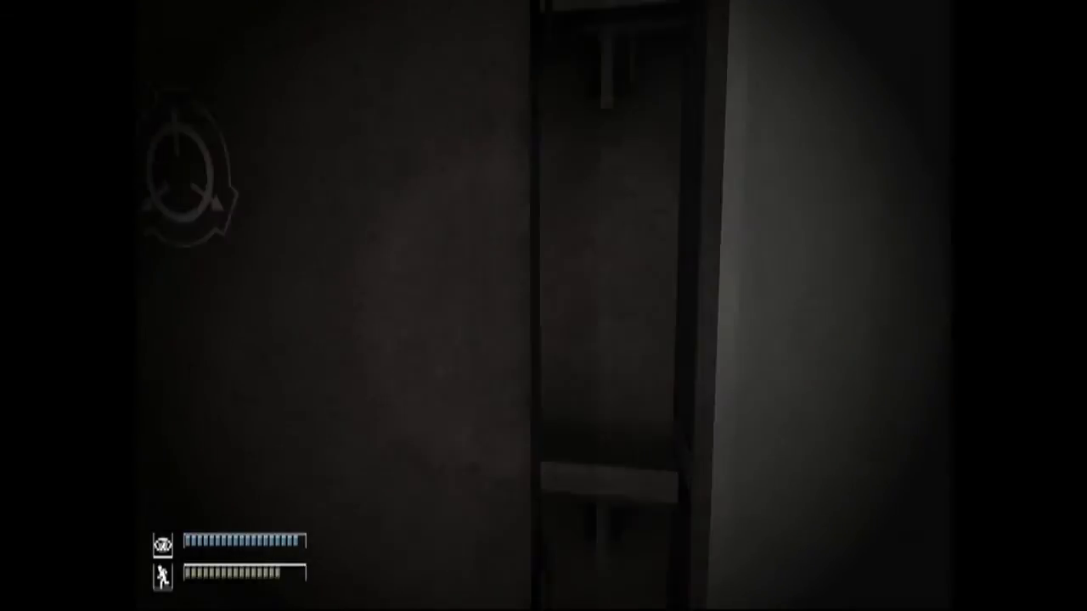
mouse_move(543, 306)
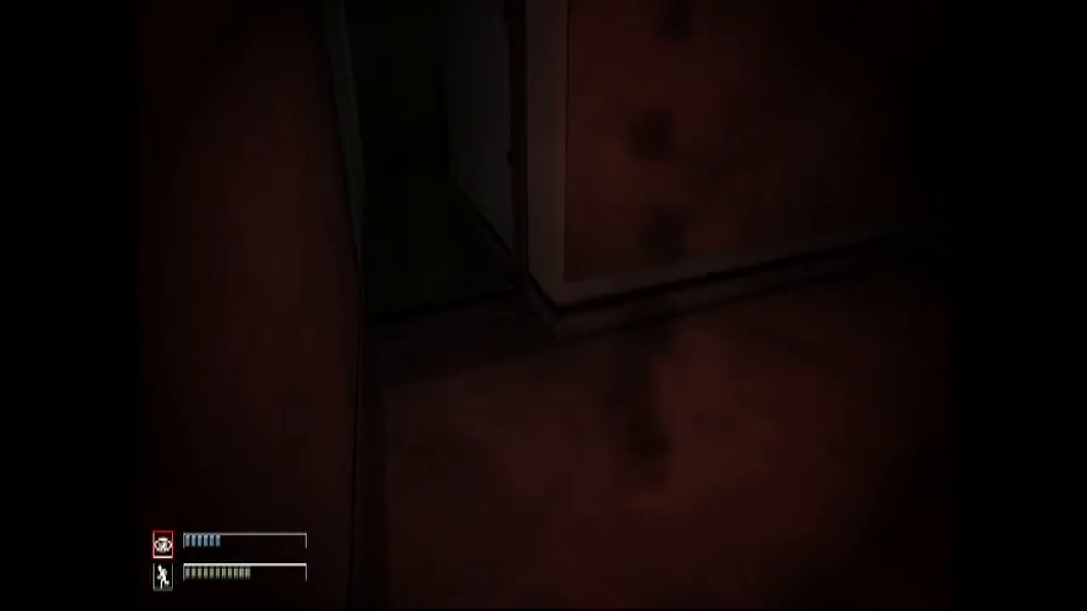
mouse_move(544, 305)
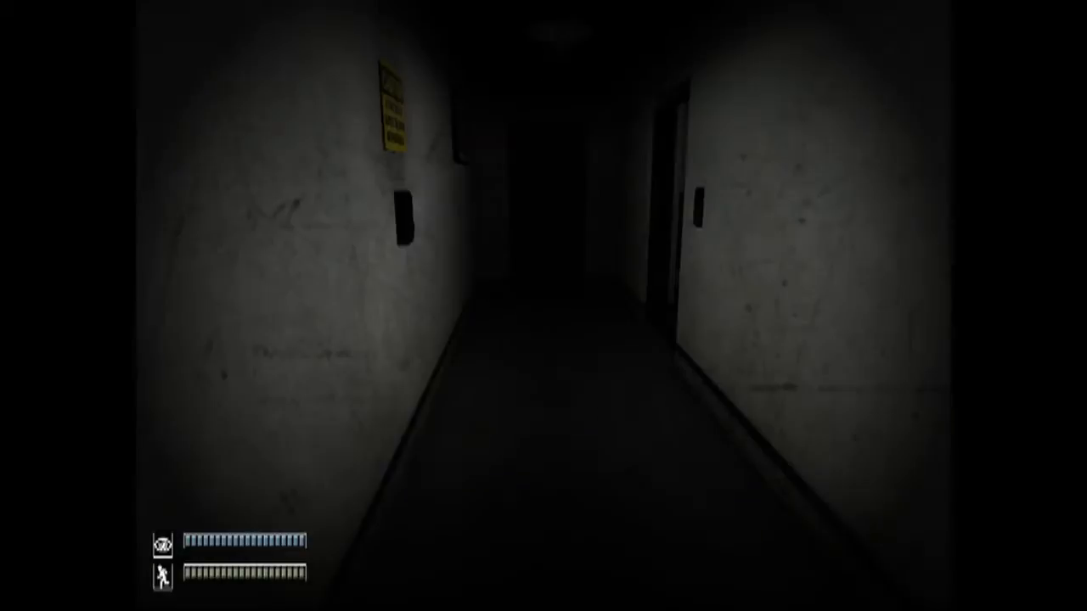
Walk down the corridor to the opening with the yellow CAUTION sign
key(Escape)
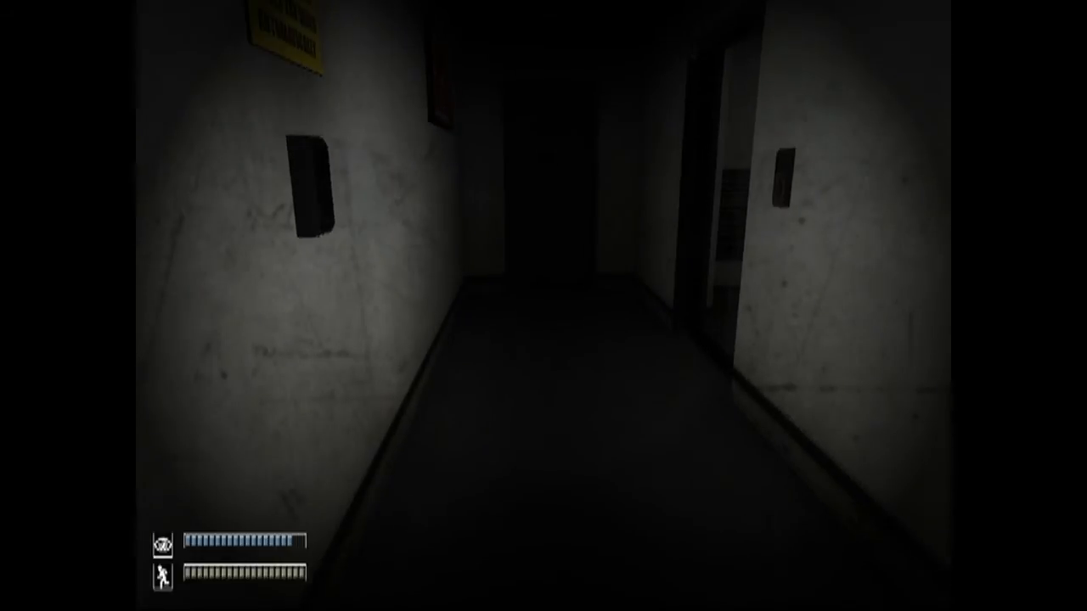
key(w)
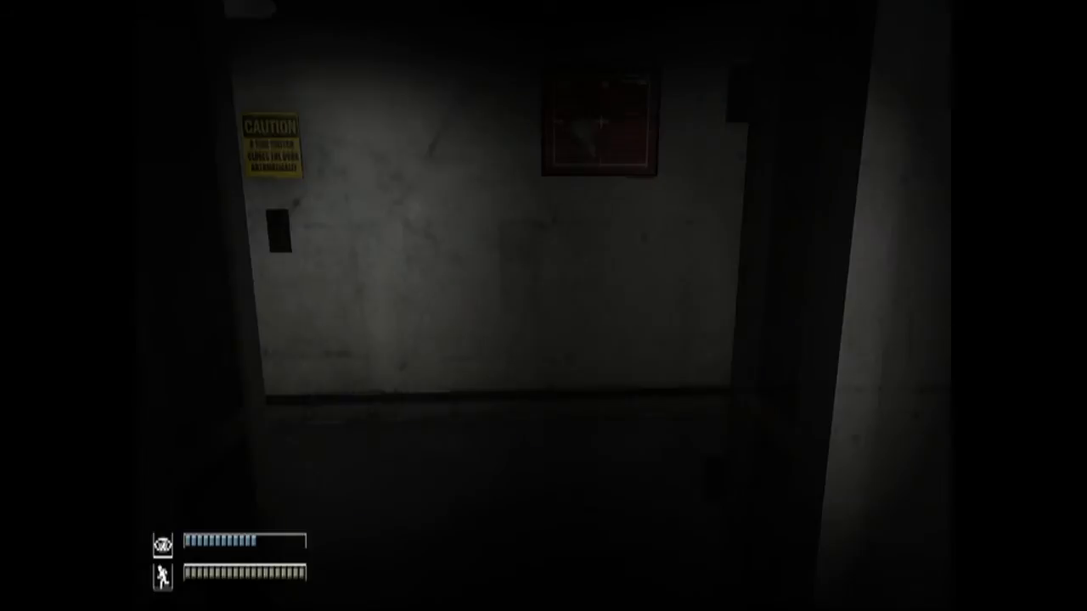
mouse_move(544, 306)
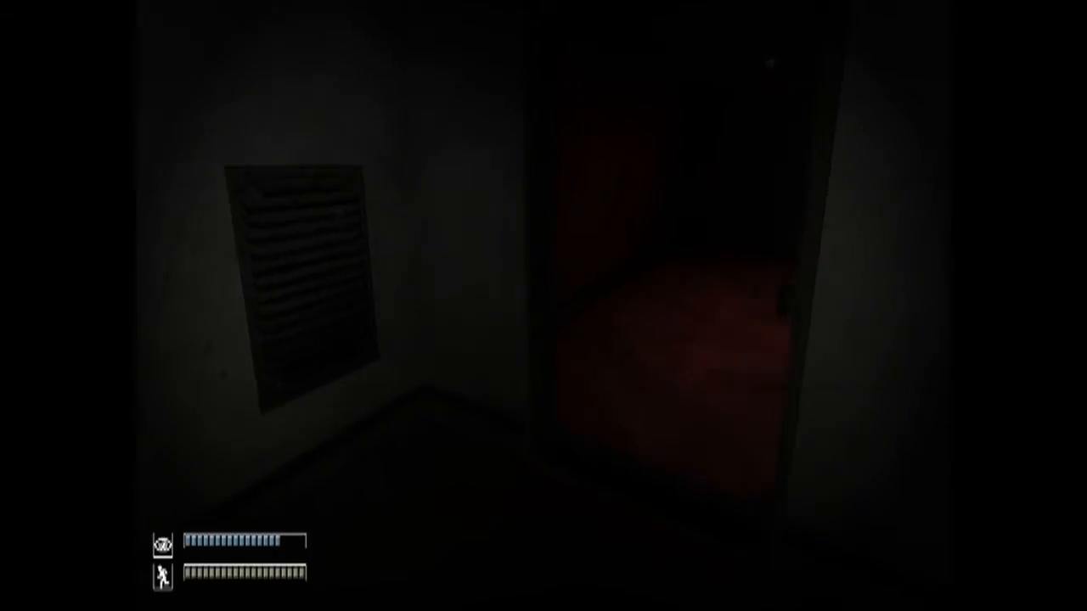
mouse_move(544, 305)
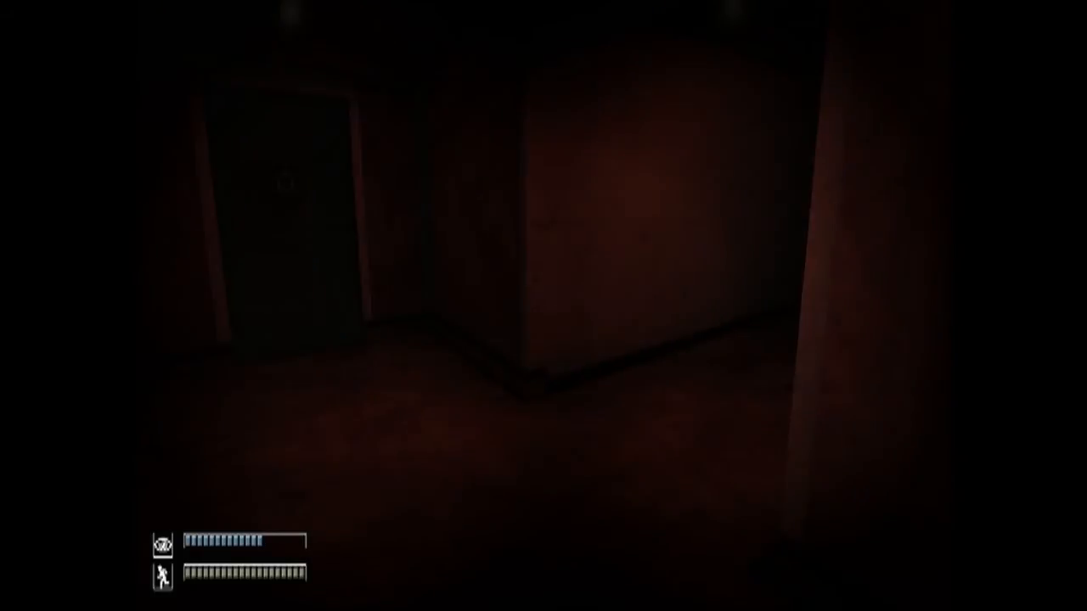
mouse_move(543, 305)
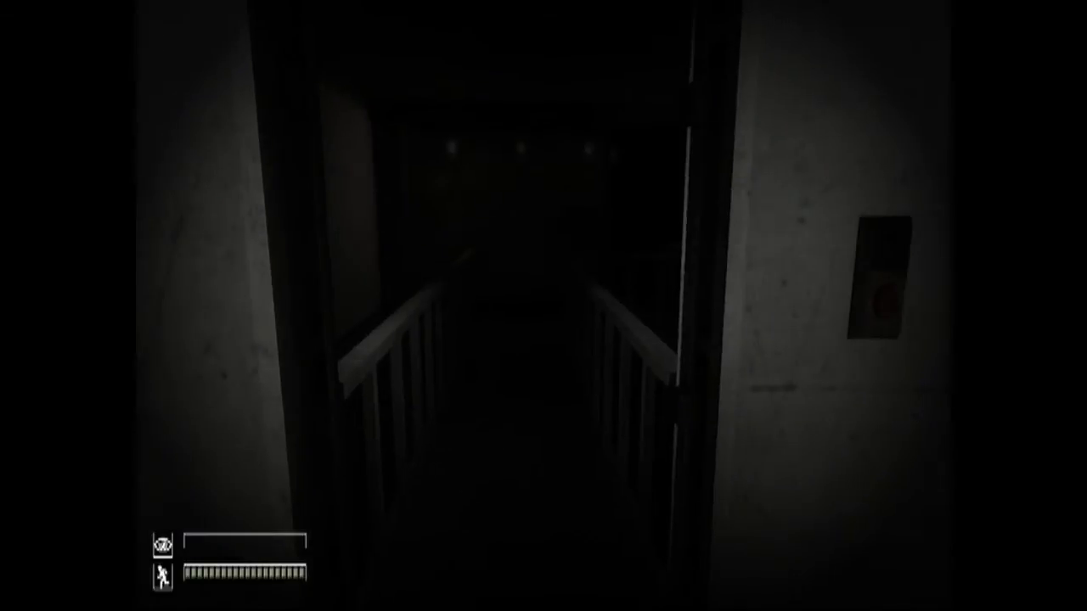
Walk along the railed walkway to the doorway with the red-button panel
key(w)
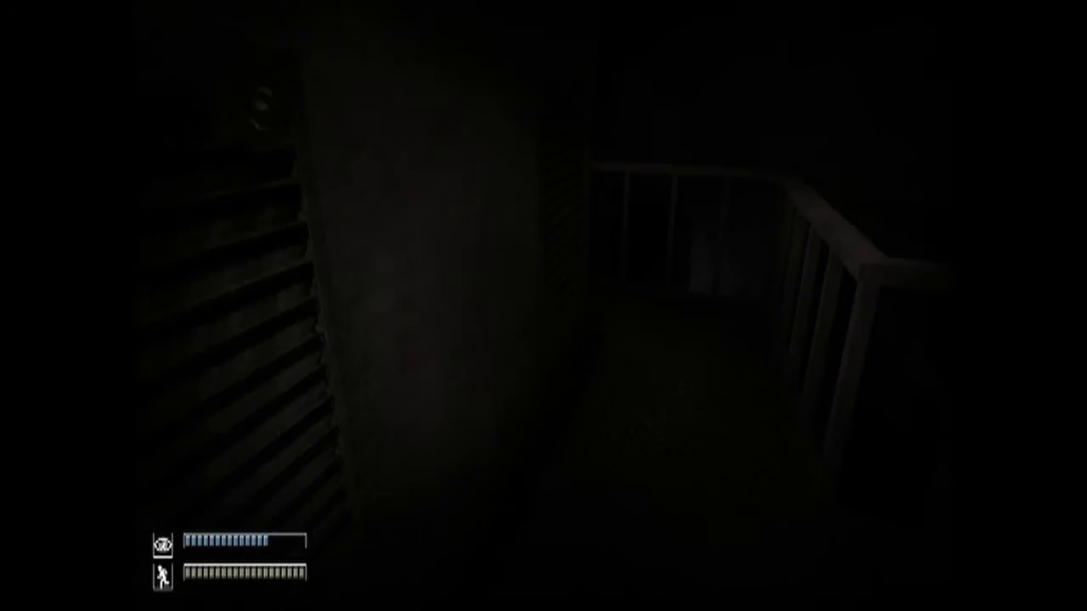
mouse_move(543, 306)
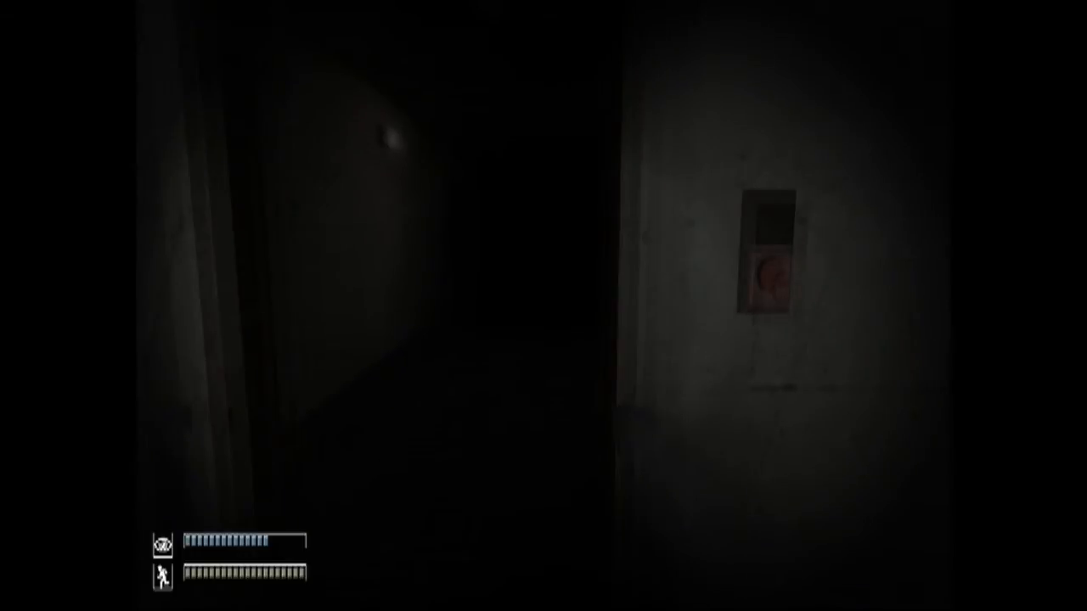
mouse_move(543, 306)
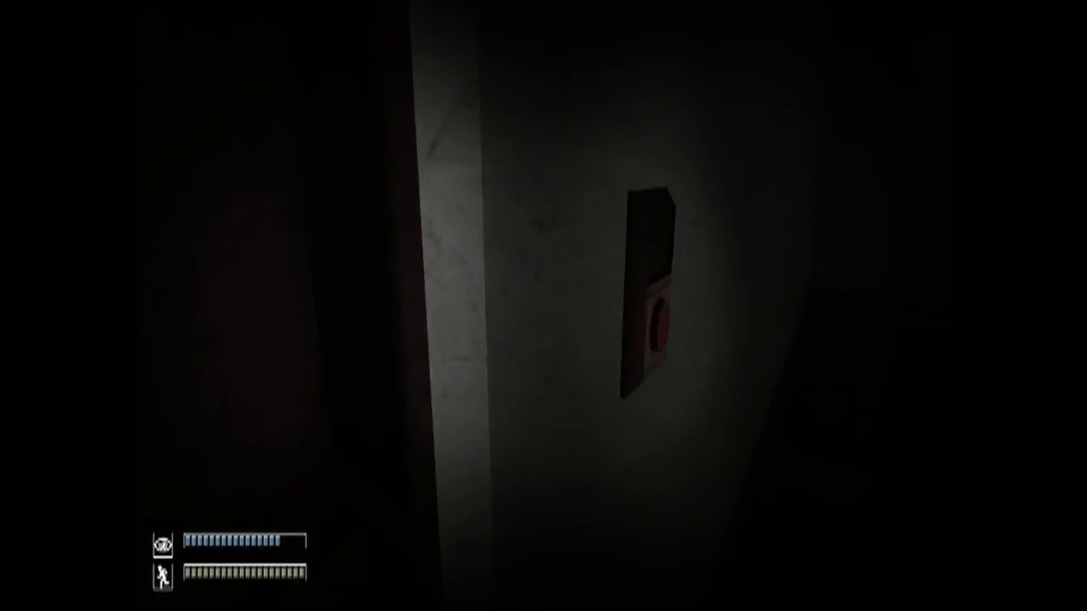
mouse_move(543, 305)
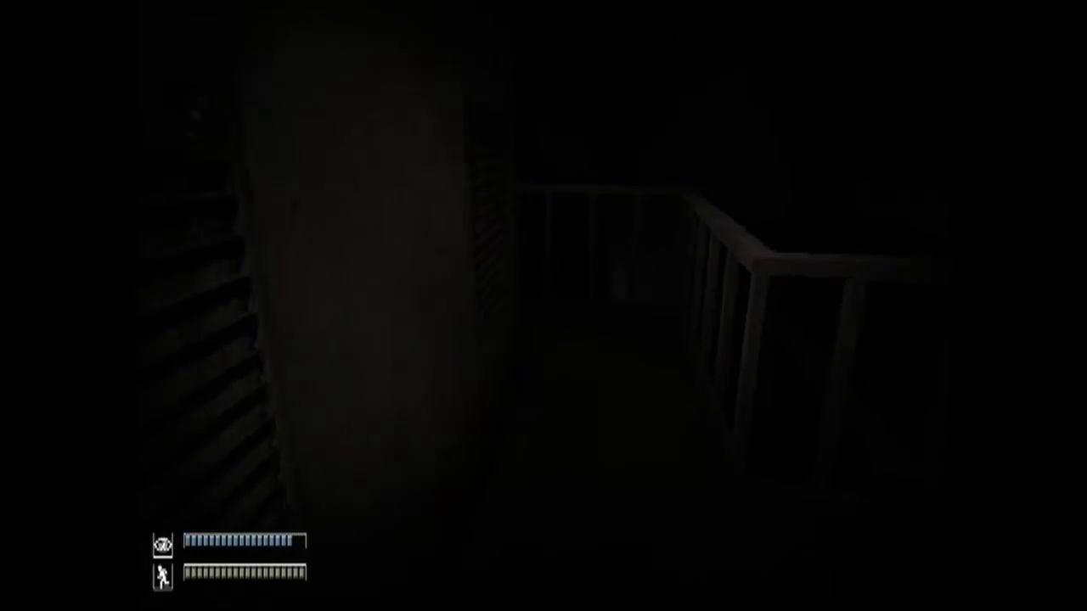
mouse_move(543, 305)
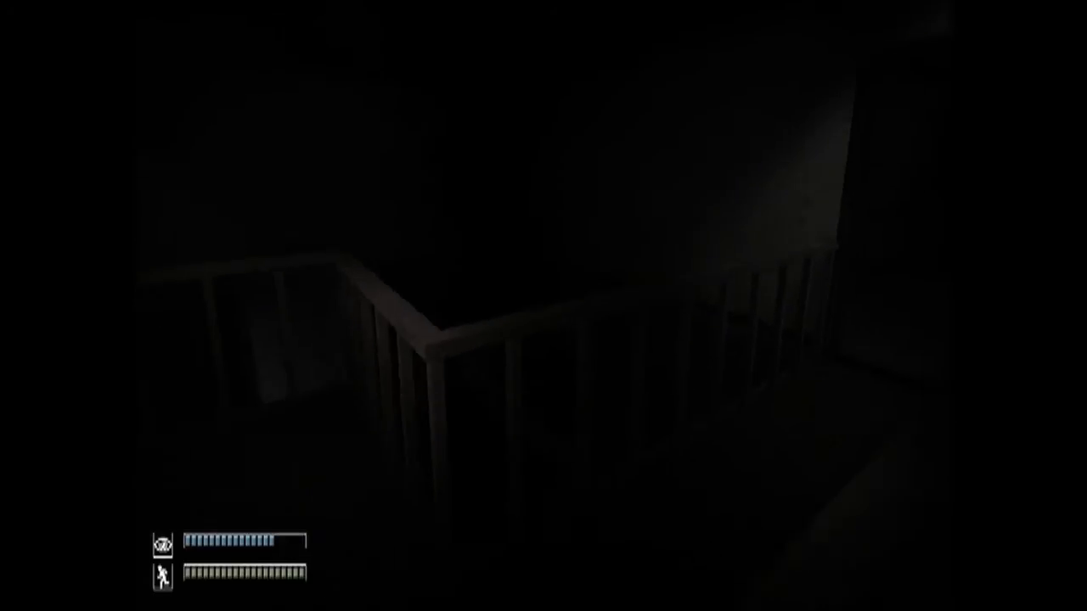
mouse_move(544, 305)
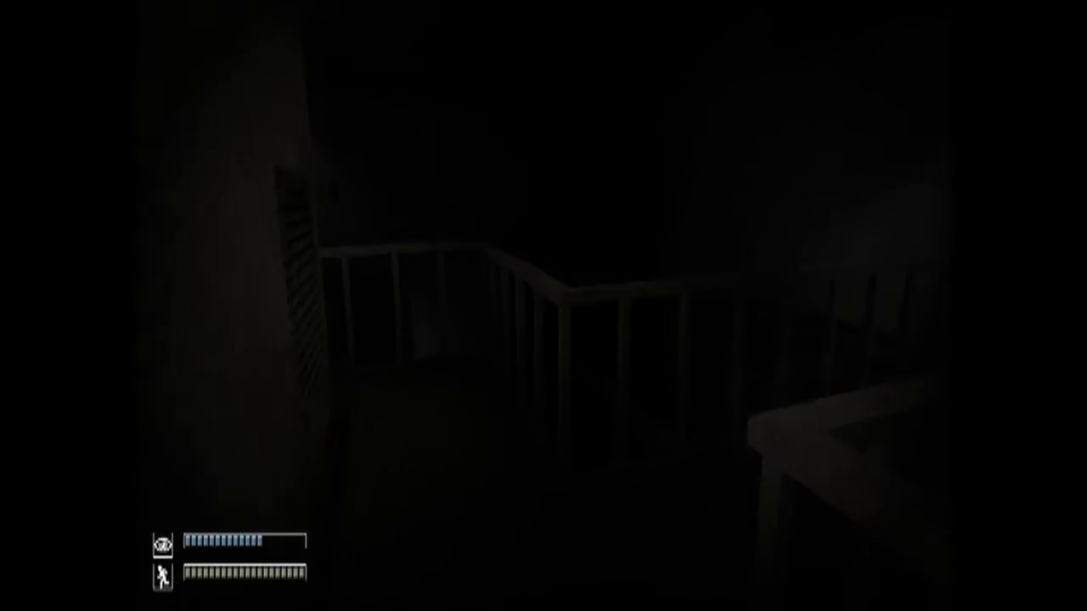
mouse_move(543, 305)
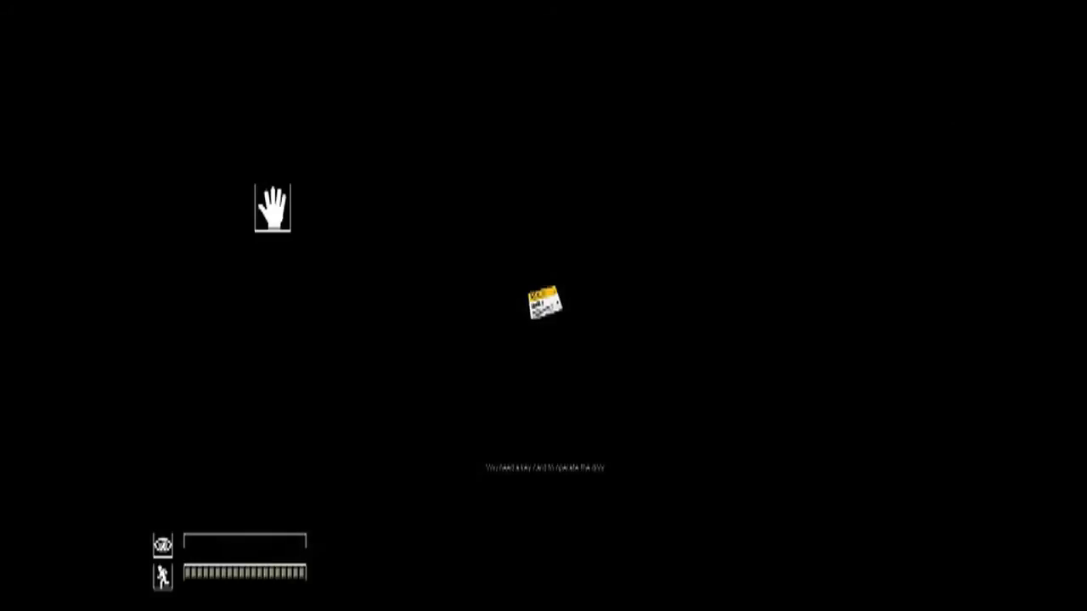
mouse_move(815, 238)
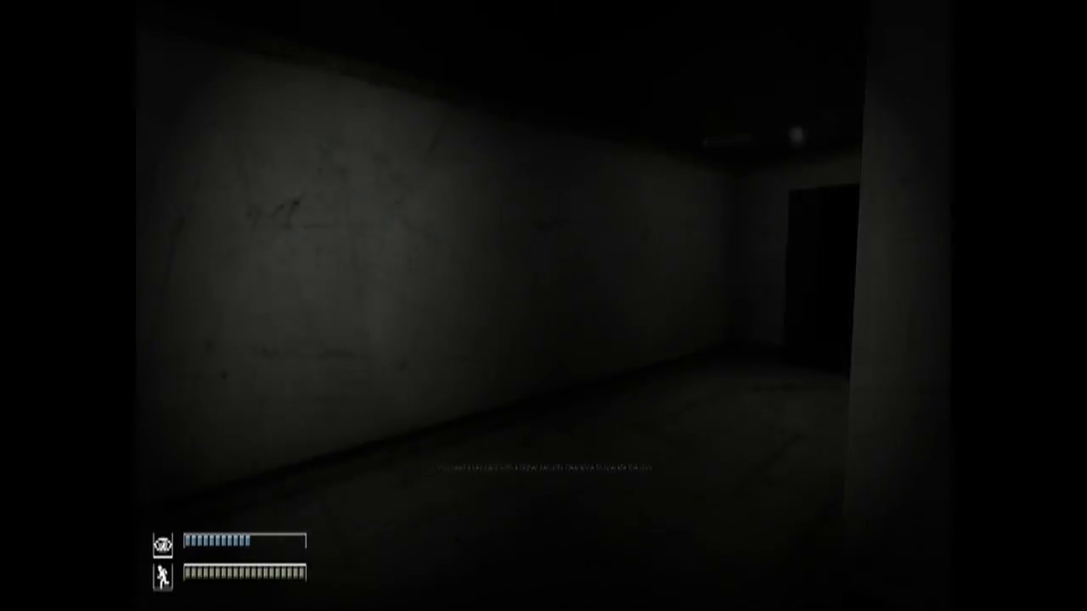
mouse_move(340, 305)
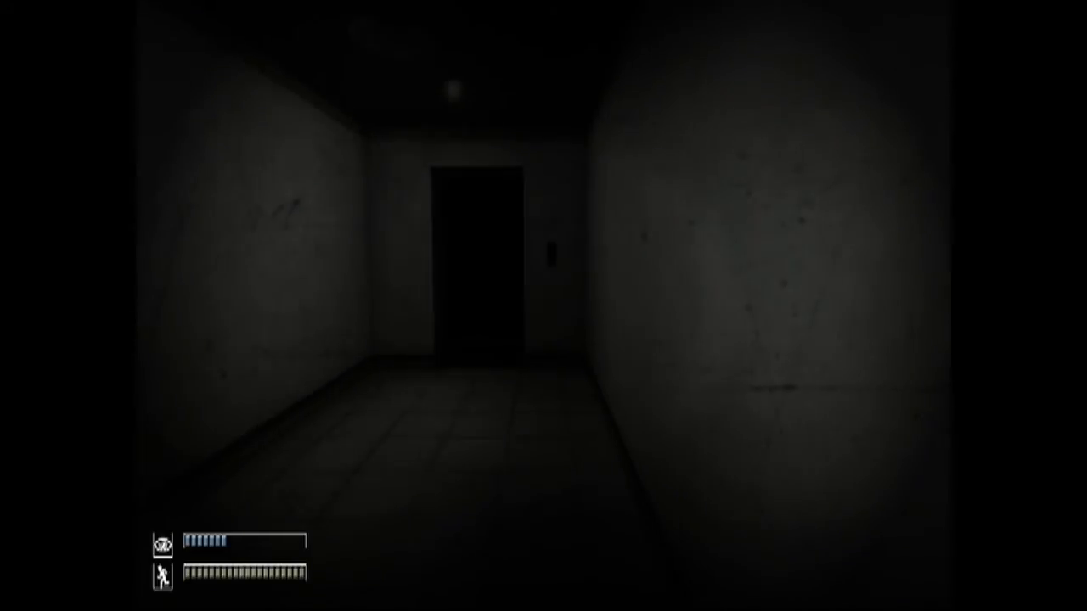
Walk forward down the corridor to the door marked with the SCP emblem
key(w)
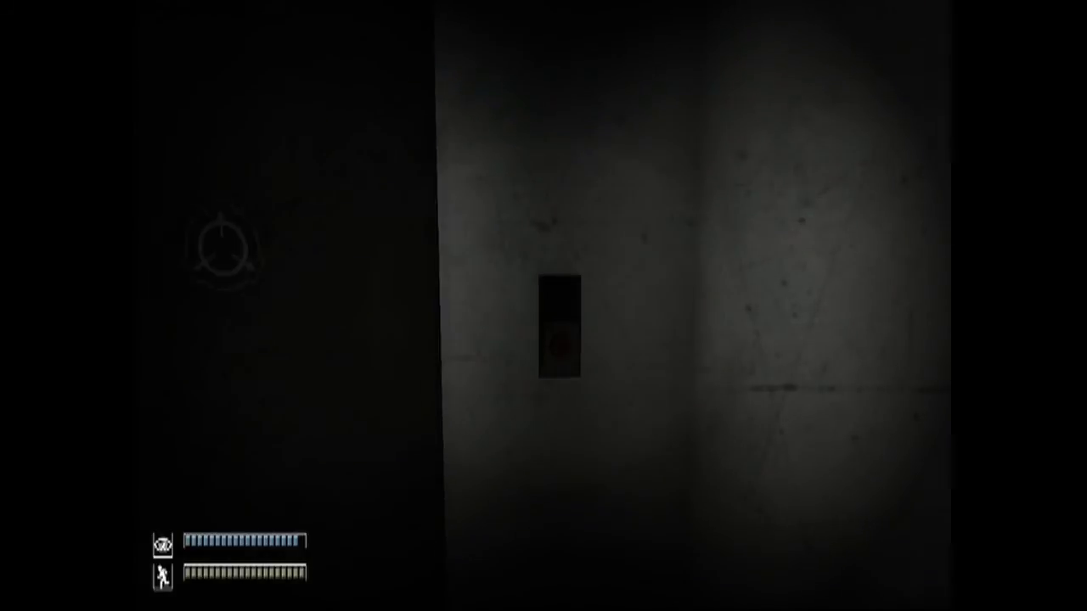
mouse_move(543, 306)
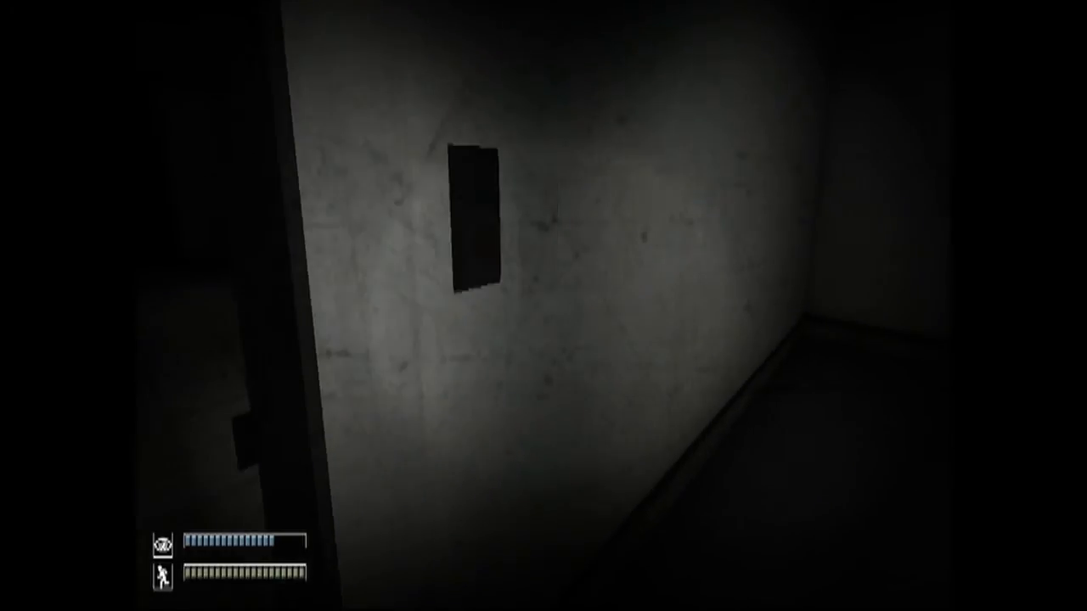
mouse_move(544, 306)
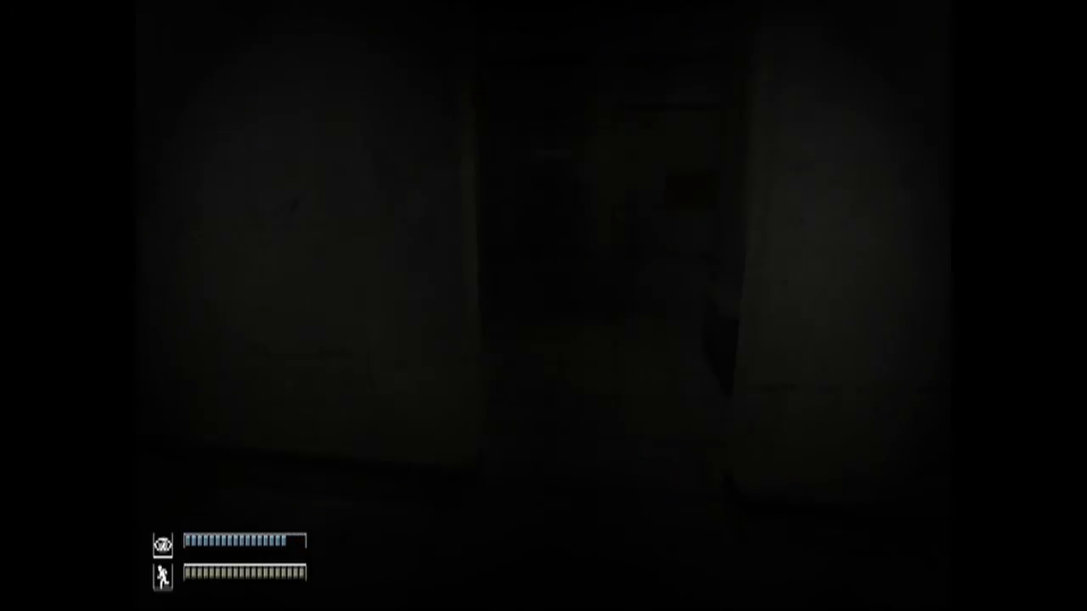
mouse_move(543, 305)
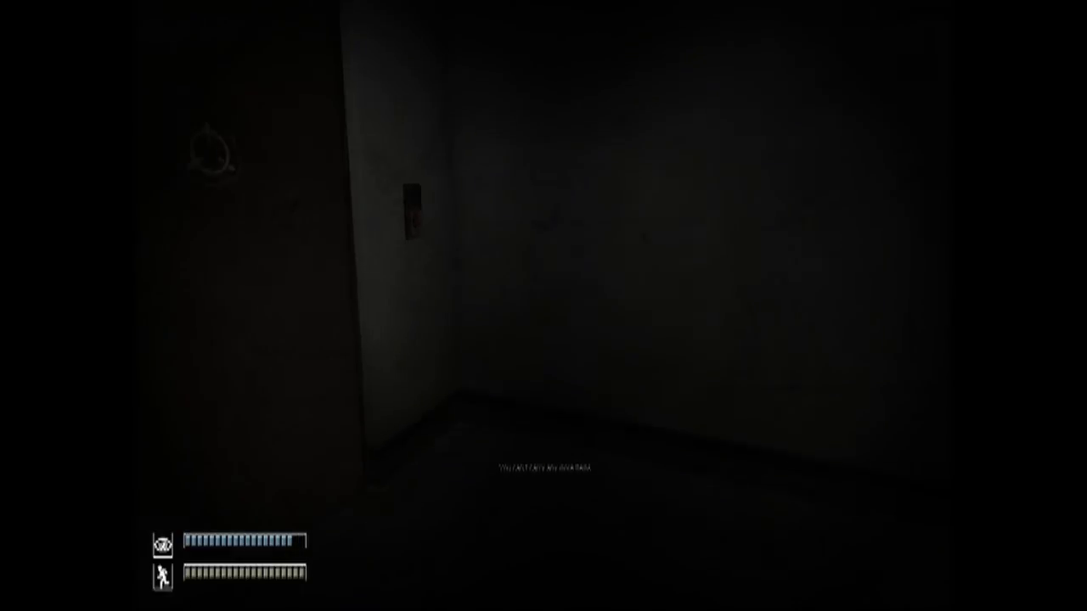
mouse_move(340, 299)
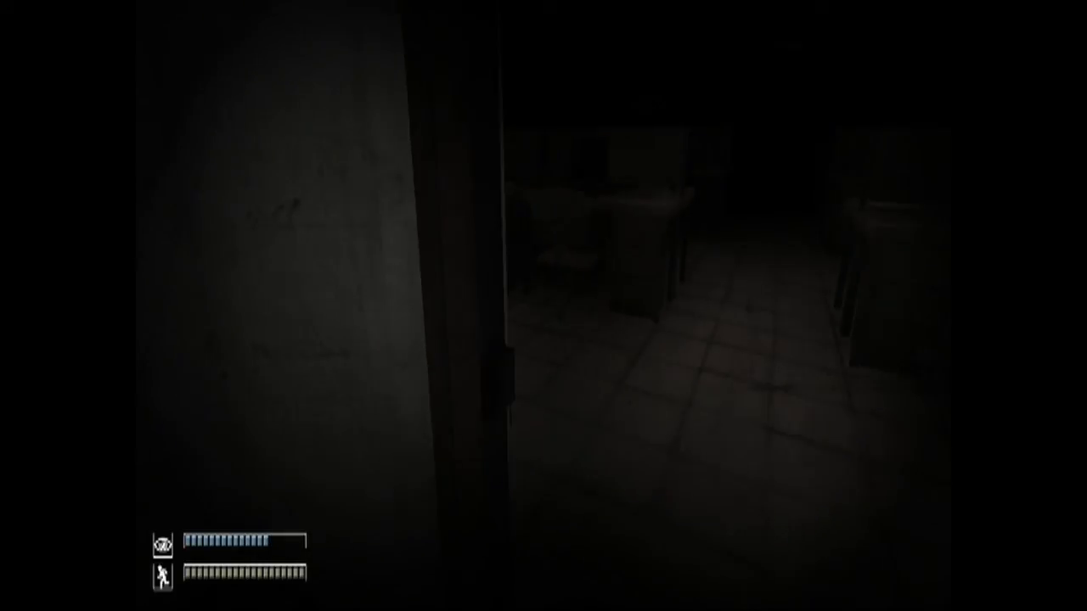
mouse_move(543, 306)
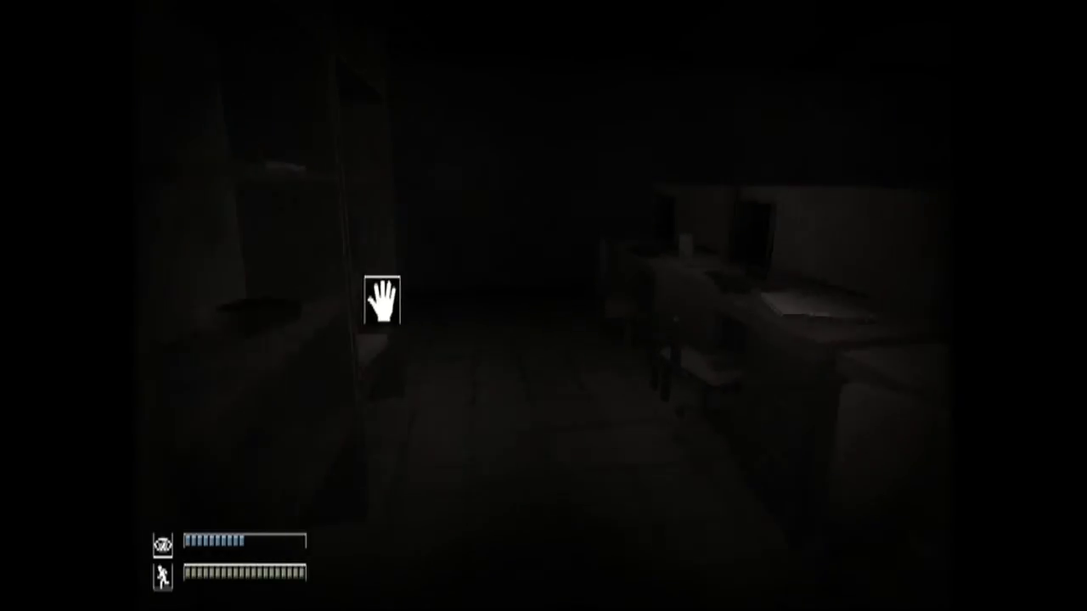
mouse_move(543, 305)
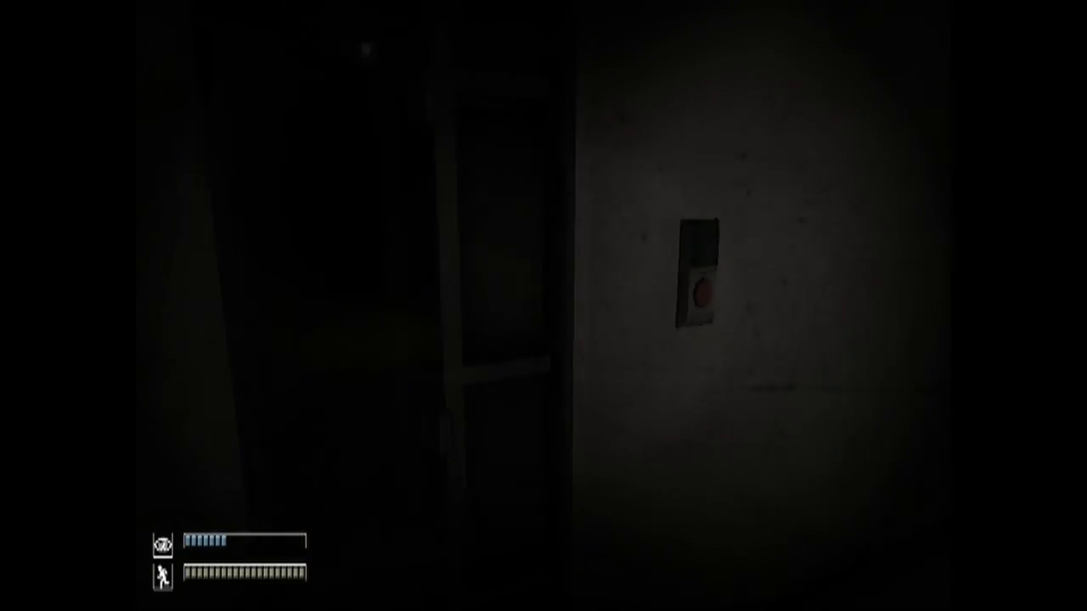
Pause the game while facing the door beside the red-button panel
key(Escape)
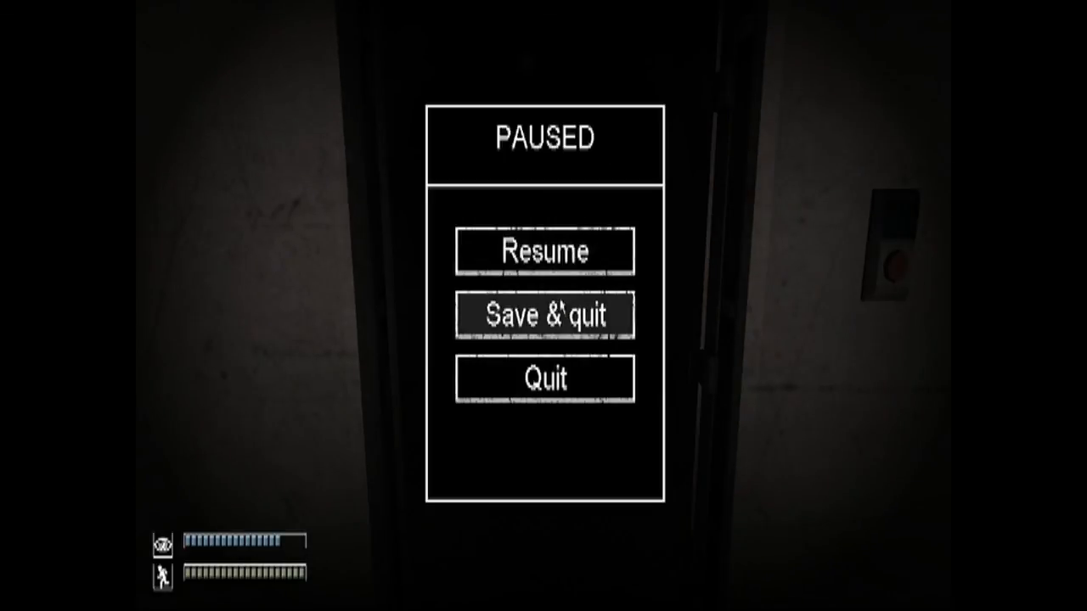